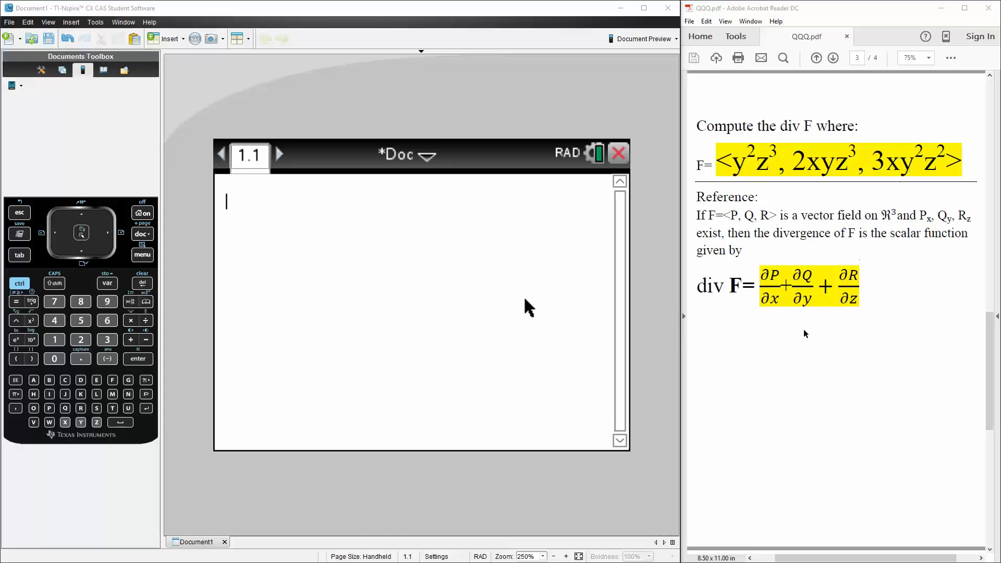
mouse_move(874, 301)
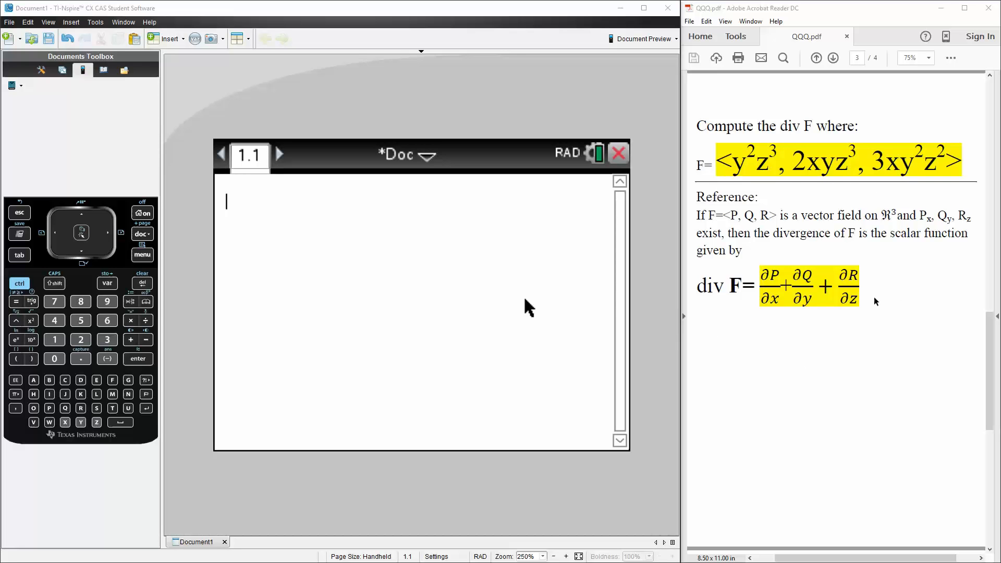
mouse_move(465, 269)
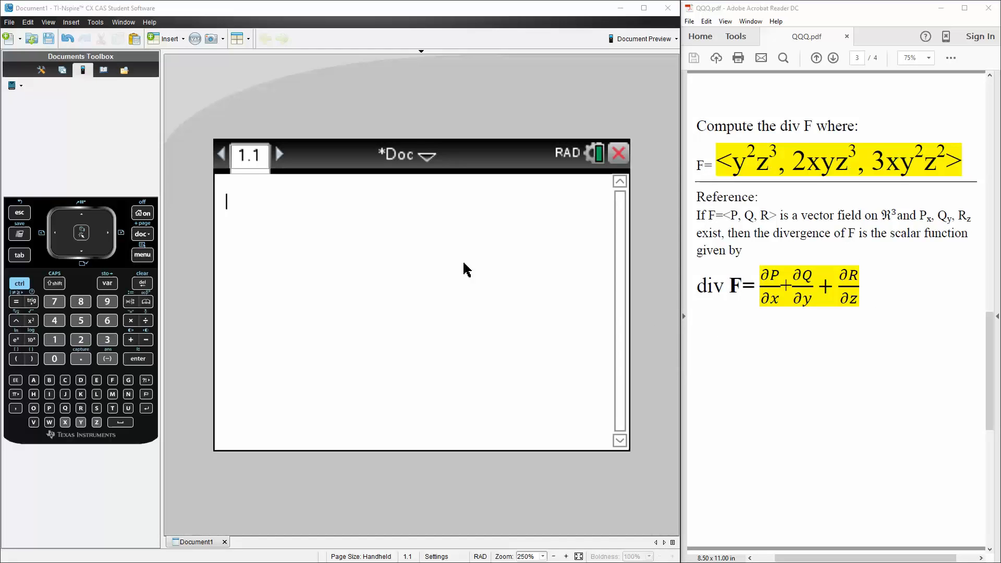
mouse_move(409, 258)
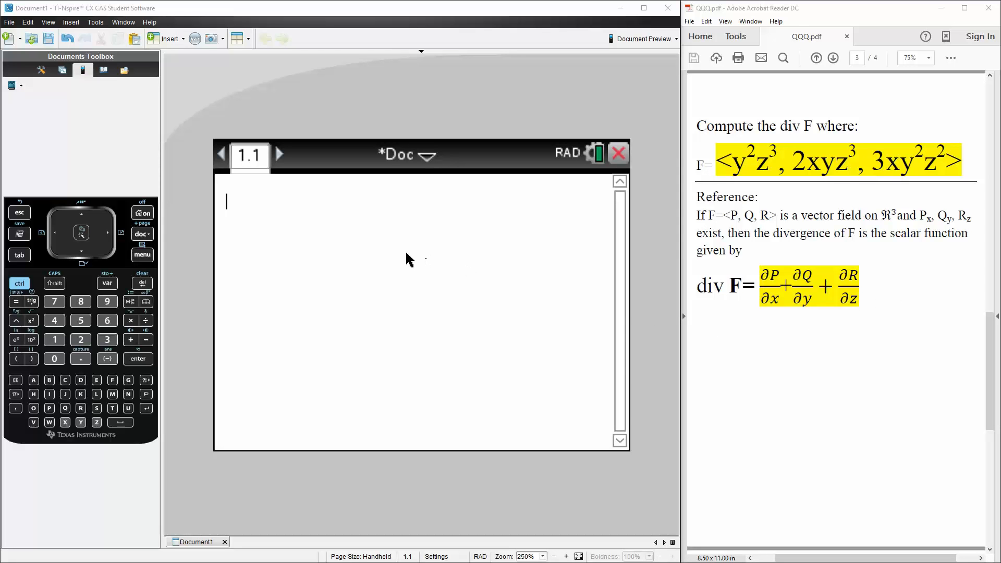
Start div_F:= on the Calculator line followed by an empty d/dx derivative template
text(div_F:=)
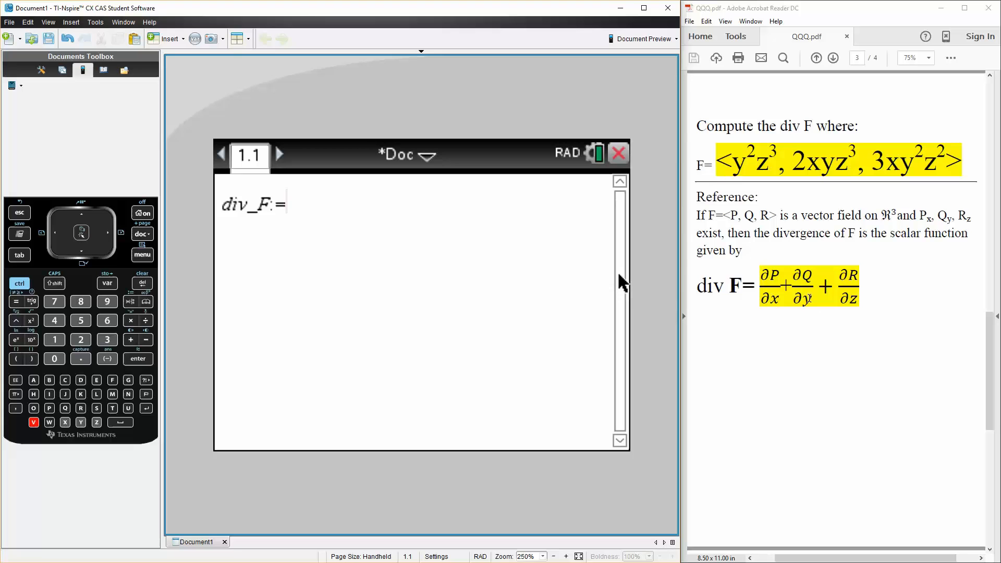
mouse_move(817, 170)
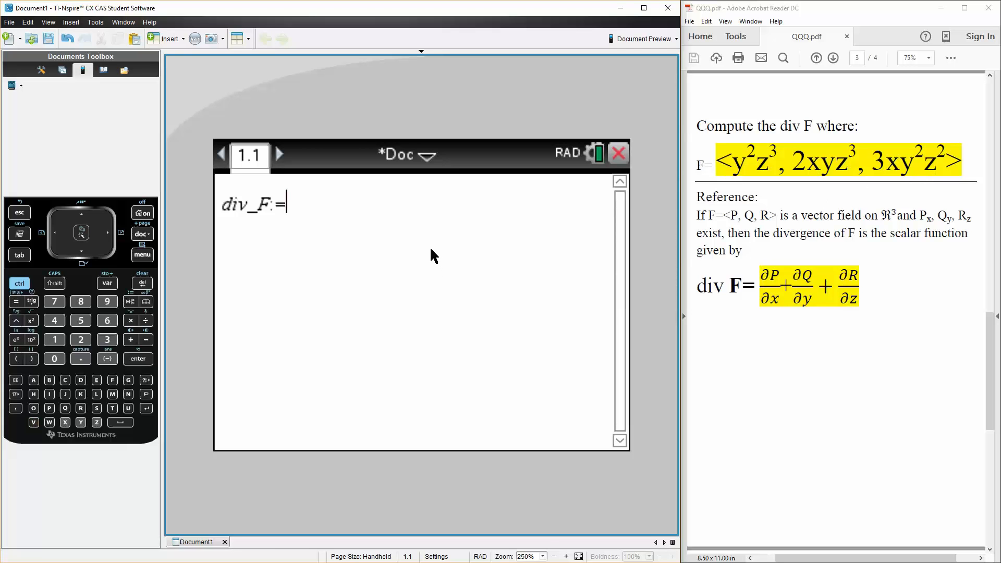
click(146, 339)
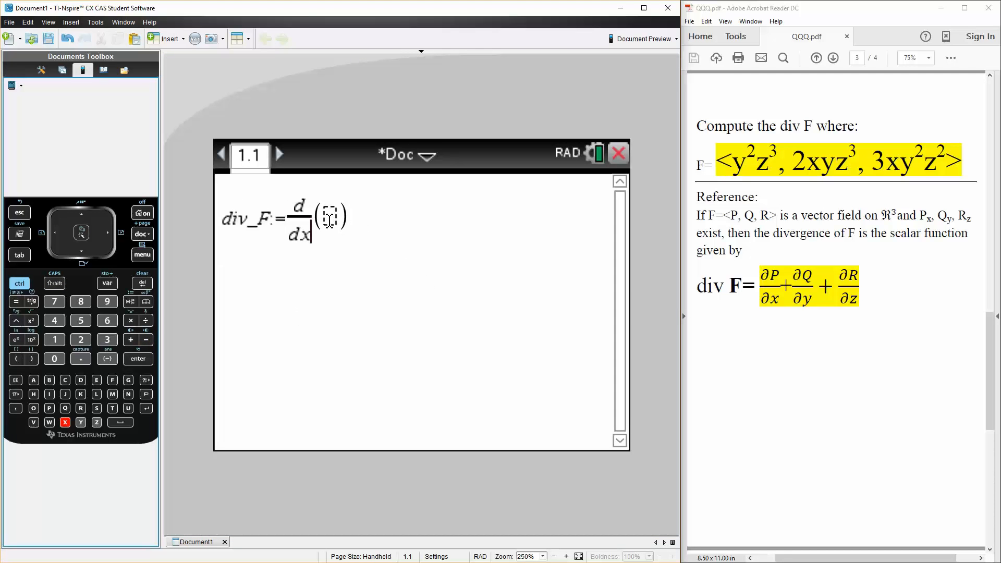
Fill the d/dx argument with y²·z³ toward summing the partial derivatives of F
text(y^2·z^3)
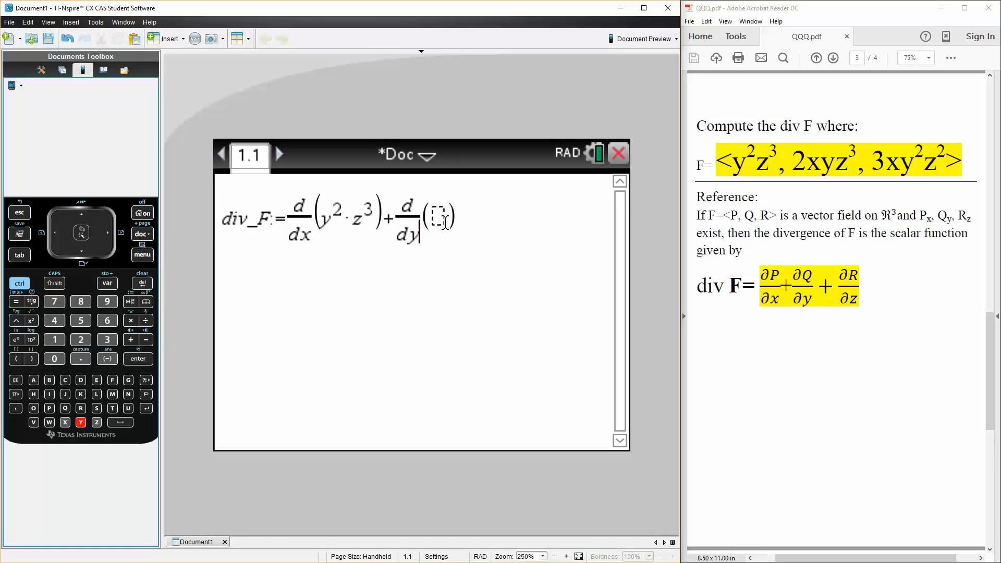
text(2·x·y·z^3)
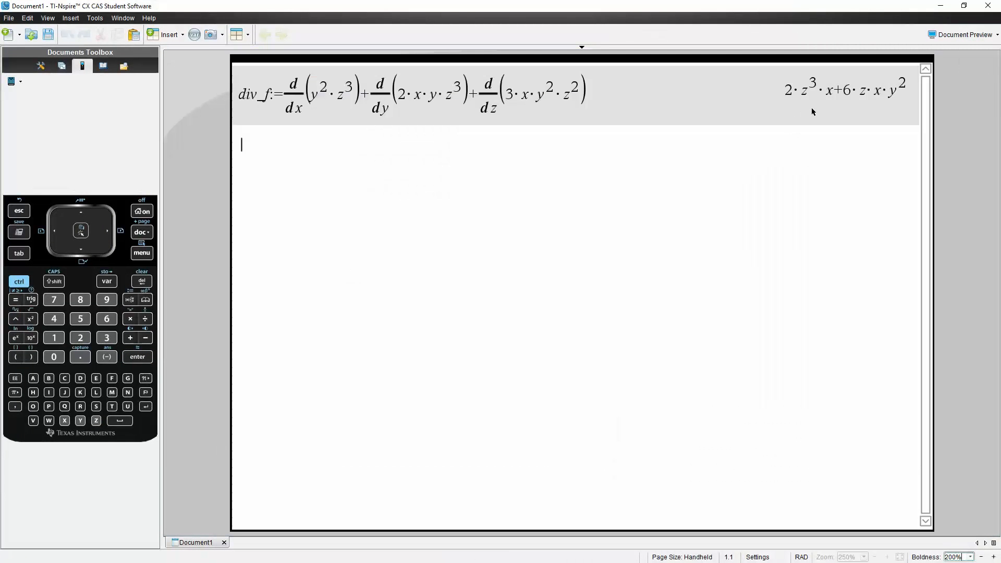
mouse_move(809, 108)
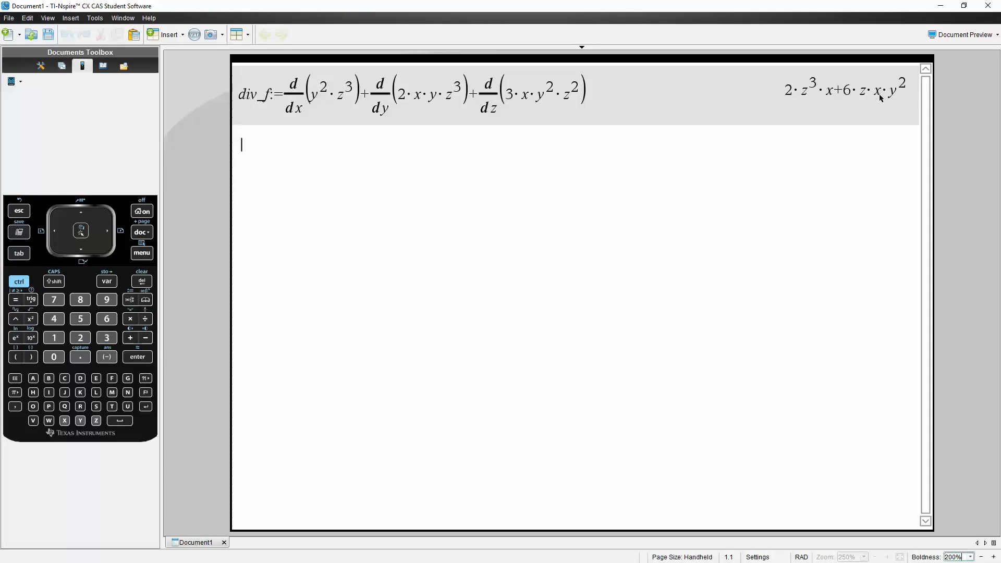
mouse_move(789, 114)
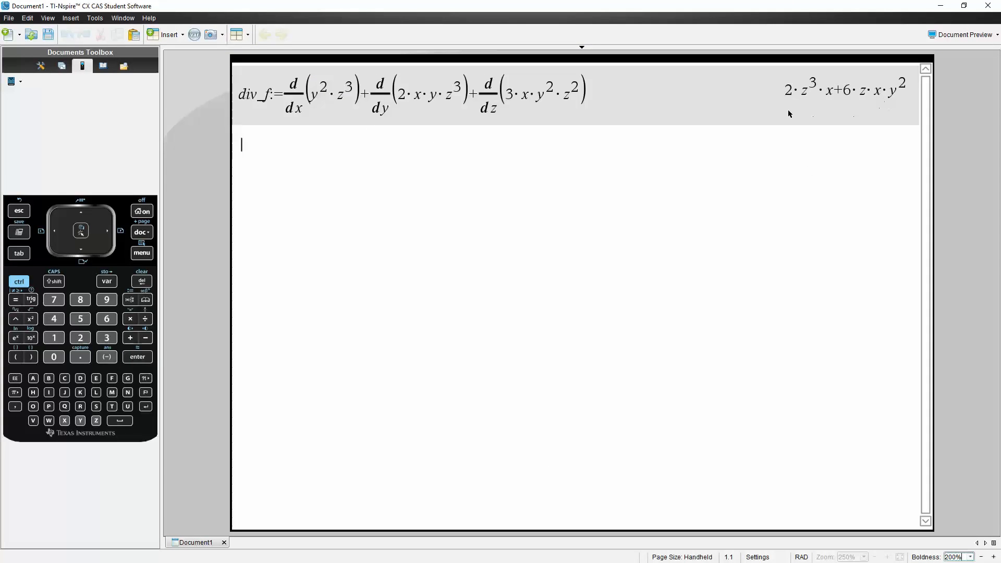